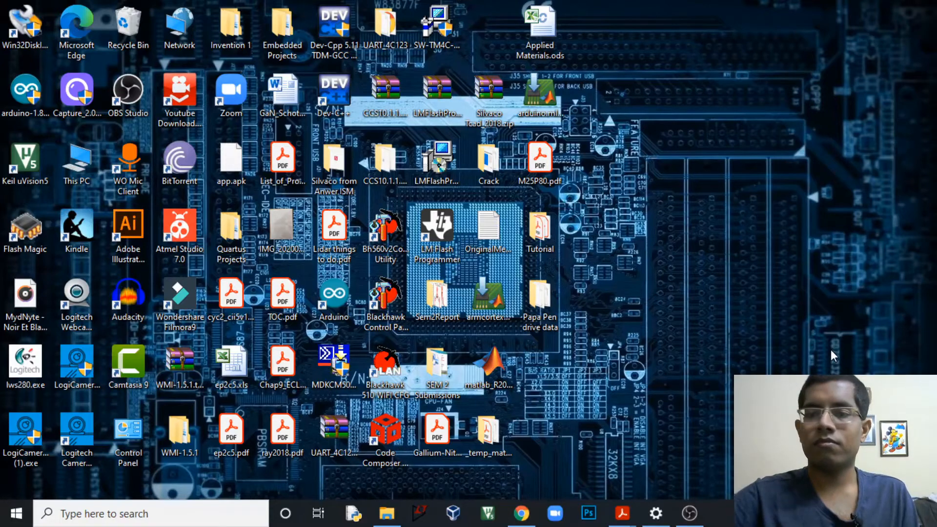
# - Run the detect action on the attached SanDisk drive, reporting 'Corrupt Drive Detected'
pyautogui.click(385, 512)
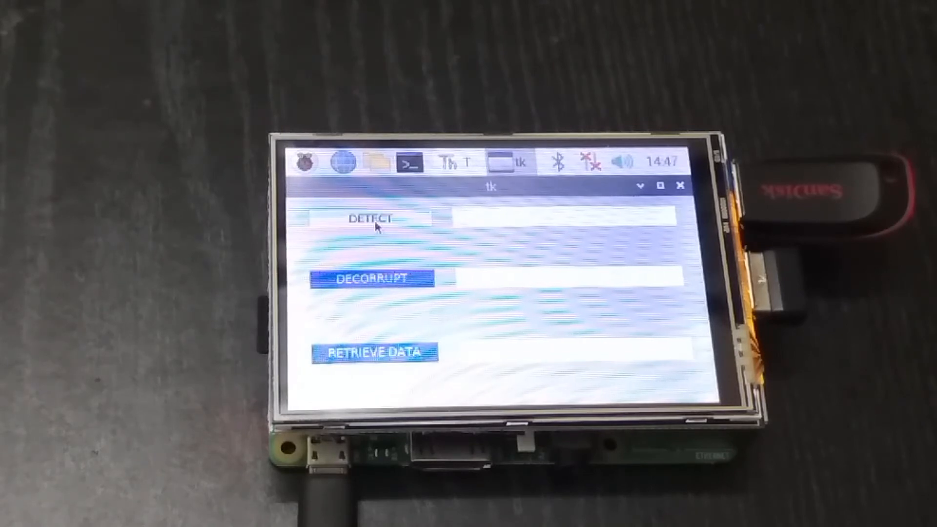
# - Detect the pen drive as corrupt, then decorrupt it to 'REMOVABLE DRIVE DECORRUPTED'
pyautogui.click(370, 221)
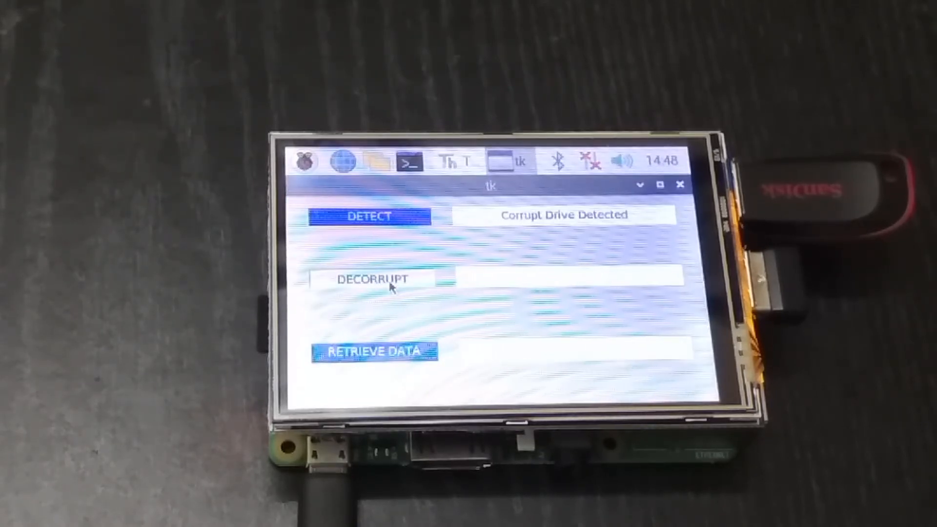
pyautogui.click(377, 280)
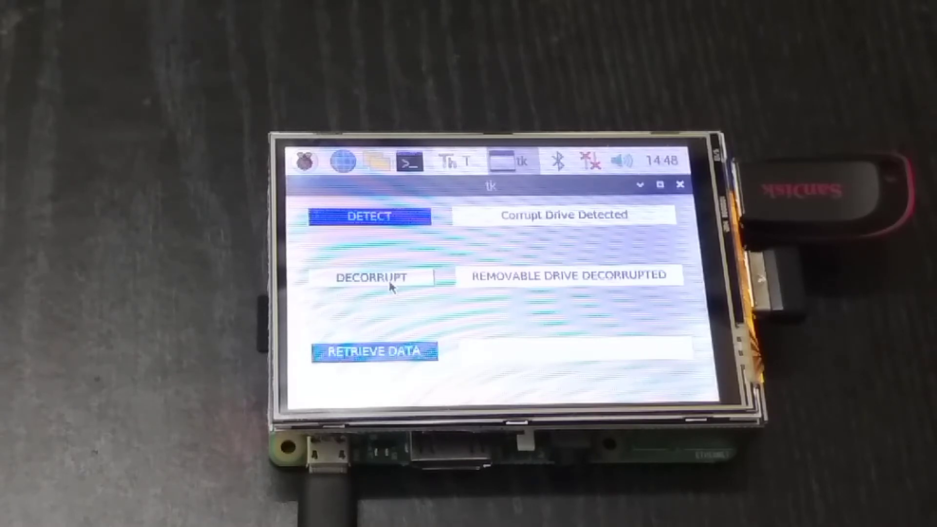
pyautogui.click(371, 277)
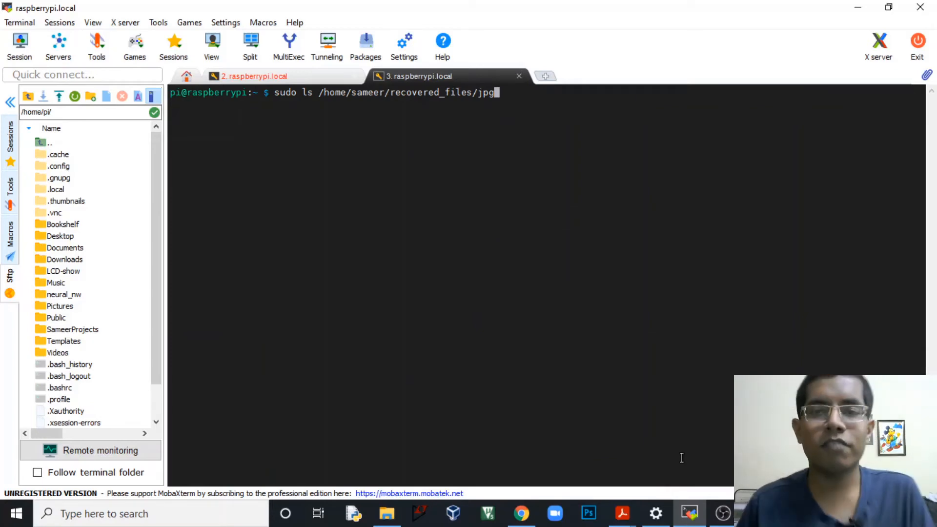
# - List /home/sameer/recovered_files with sudo ls, showing audit.txt and per-type folders
pyautogui.press('BackSpace')
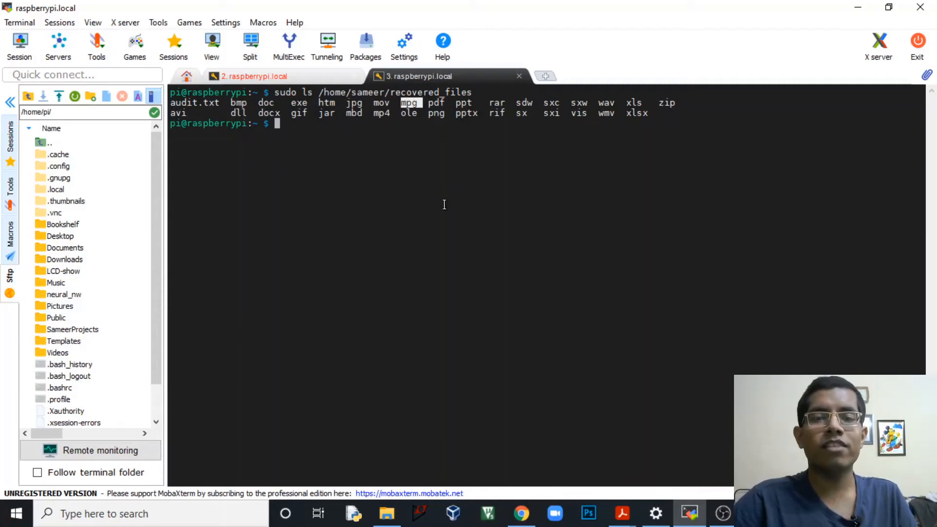
pyautogui.moveTo(319, 123)
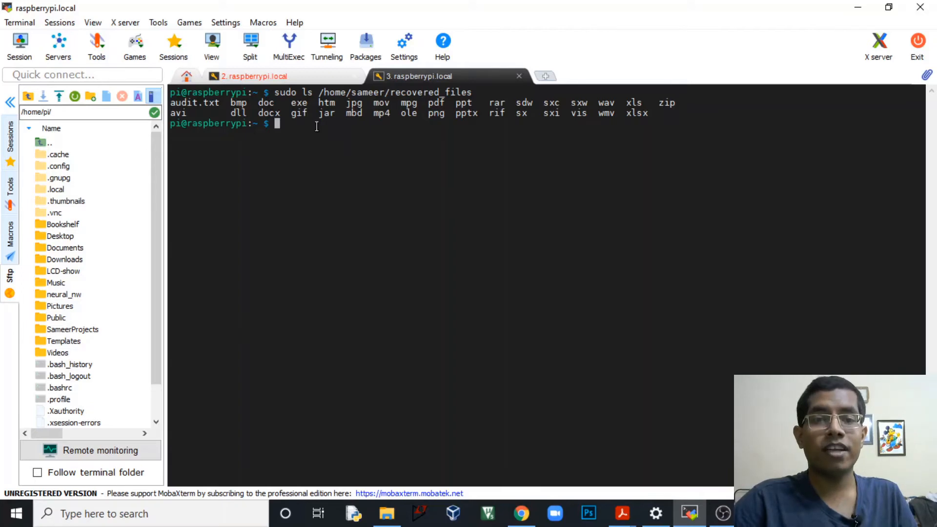
pyautogui.moveTo(372, 104)
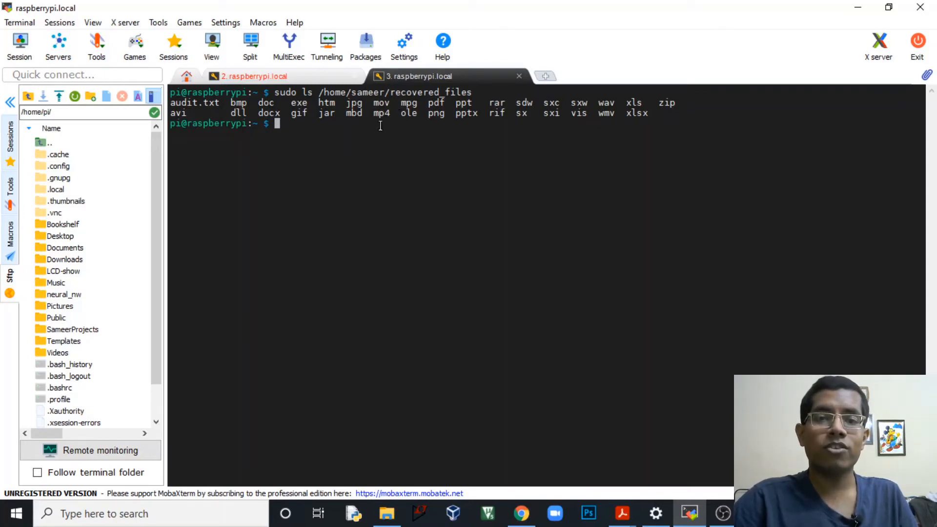
pyautogui.moveTo(347, 129)
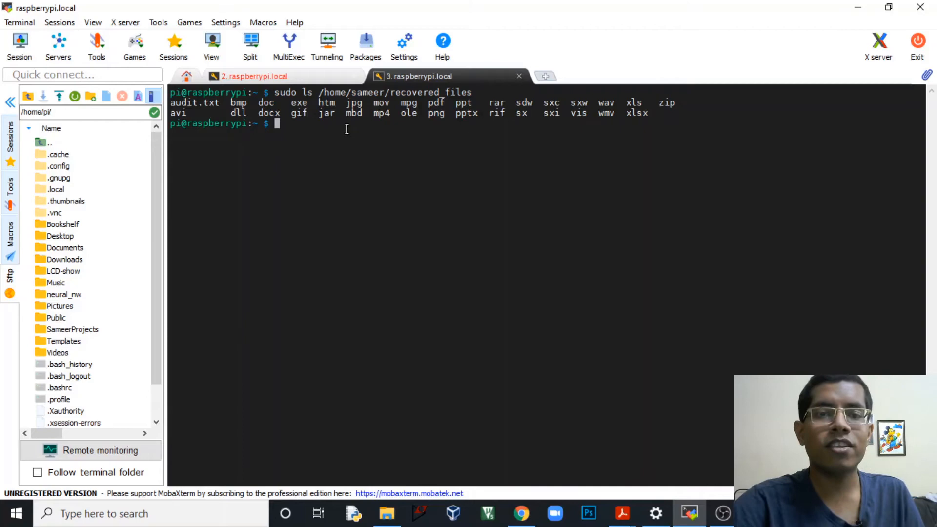
pyautogui.write('sudo ls /home/sameer/recovered_files')
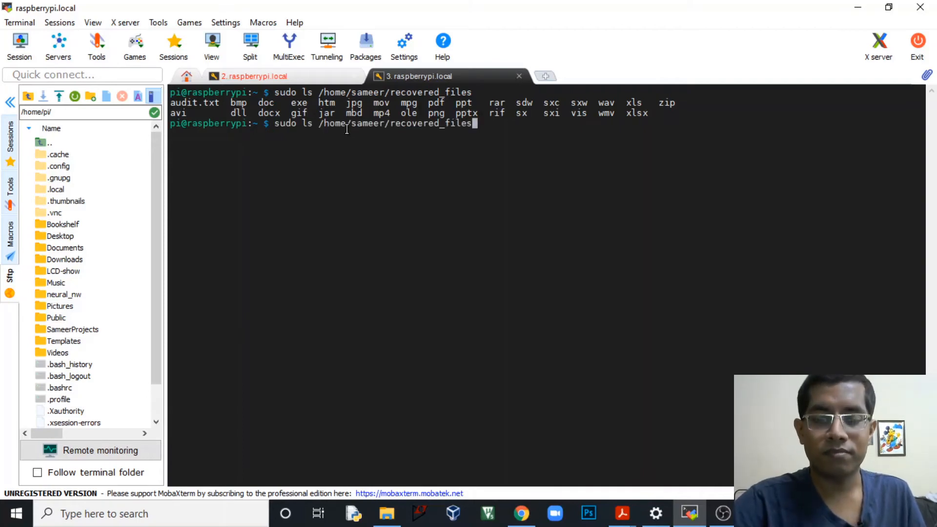
# - List the recovered_files/jpg folder, showing the numerically named .jpg files
pyautogui.write('/jp')
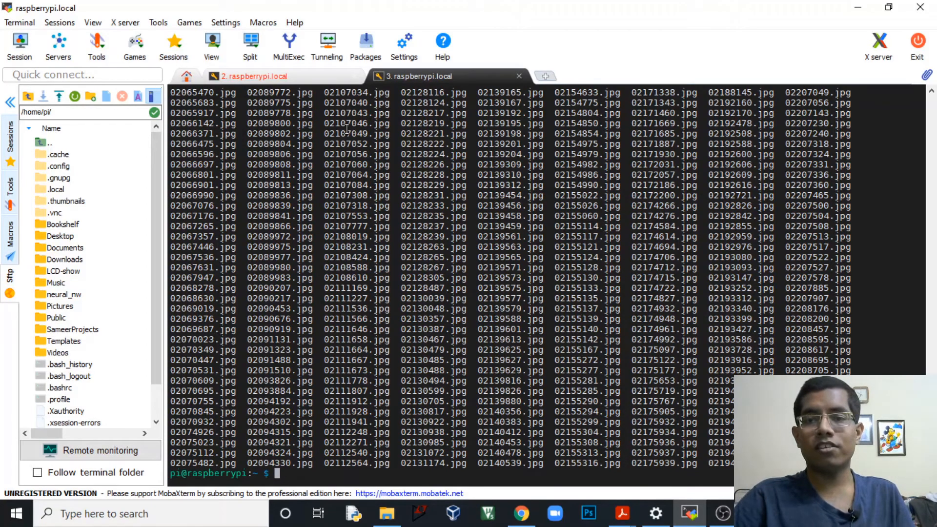
pyautogui.moveTo(175, 134)
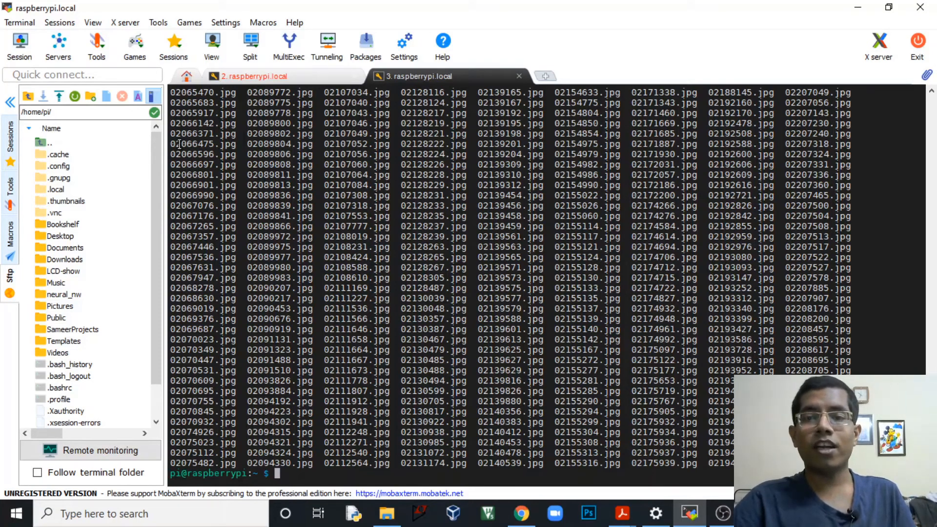
pyautogui.moveTo(287, 195)
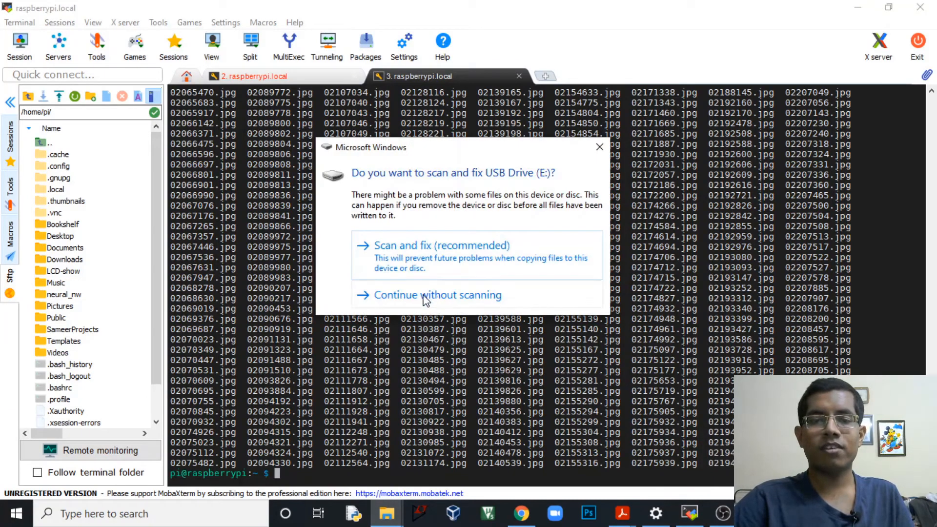
# - Choose 'Continue without scanning' so USB Drive (E:) opens empty without errors
pyautogui.click(437, 294)
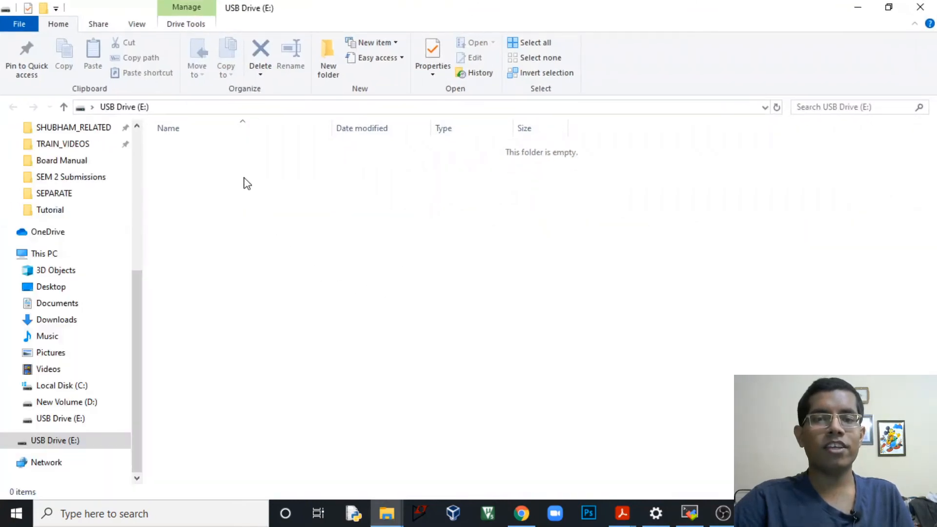
pyautogui.moveTo(227, 170)
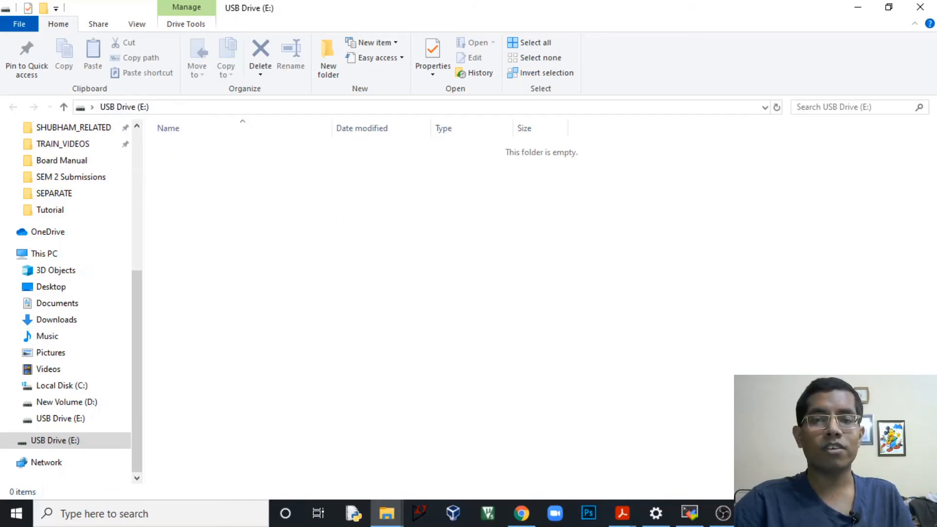
pyautogui.moveTo(336, 214)
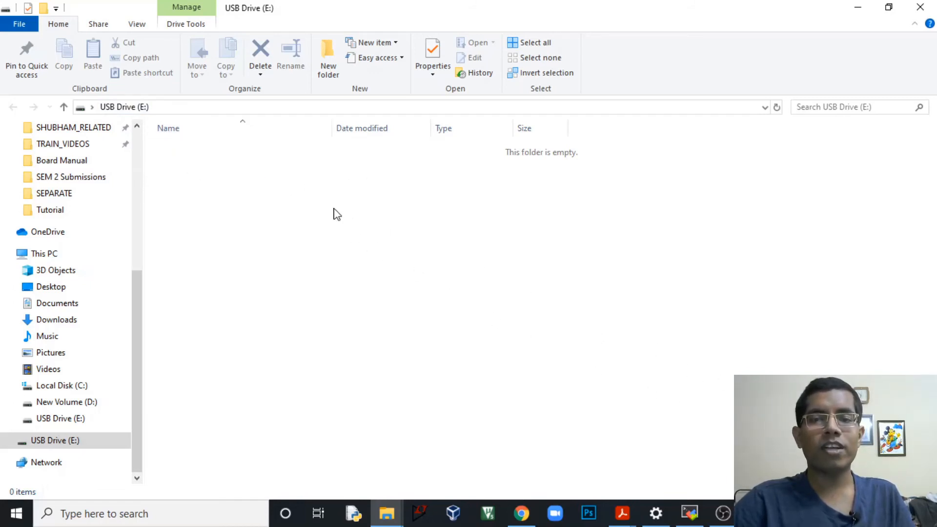